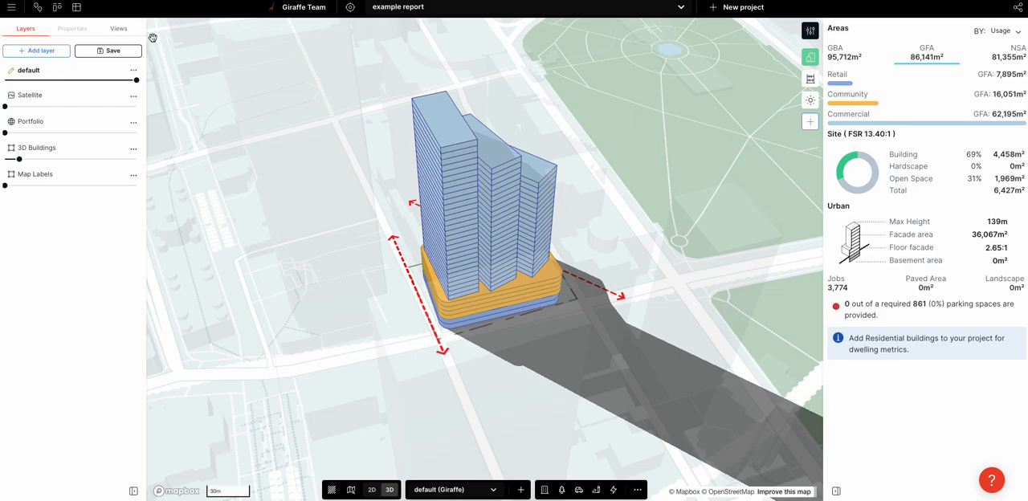
Step: Open a new browser tab beside the Giraffe massing project
click(11, 7)
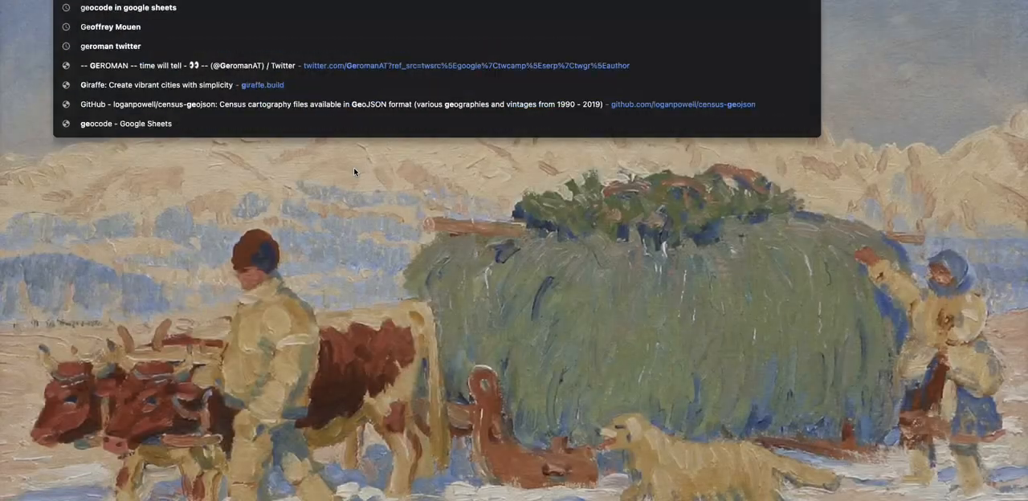
Step: Visit geojson.io in the new browser tab
text(geojson.io)
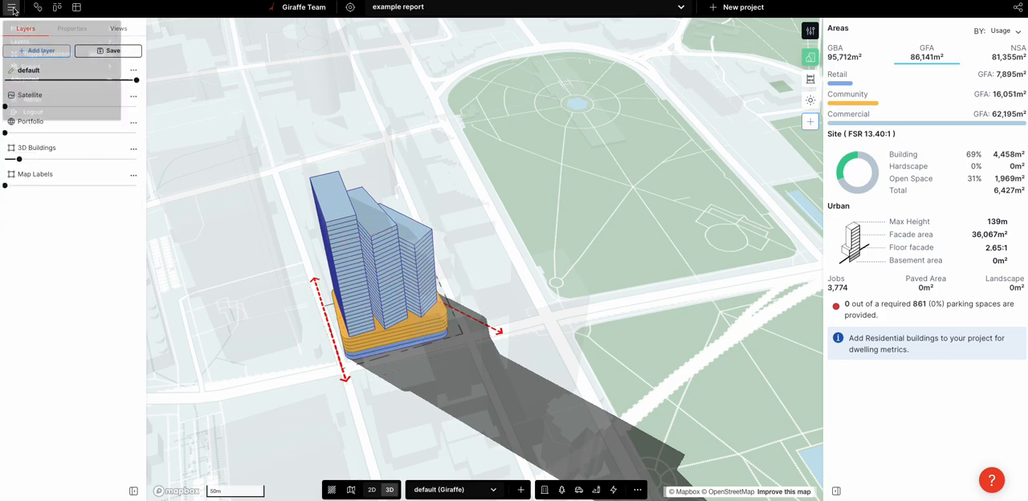
Step: Export the example report massing from the main menu as GeoJSON (GIS format)
click(12, 7)
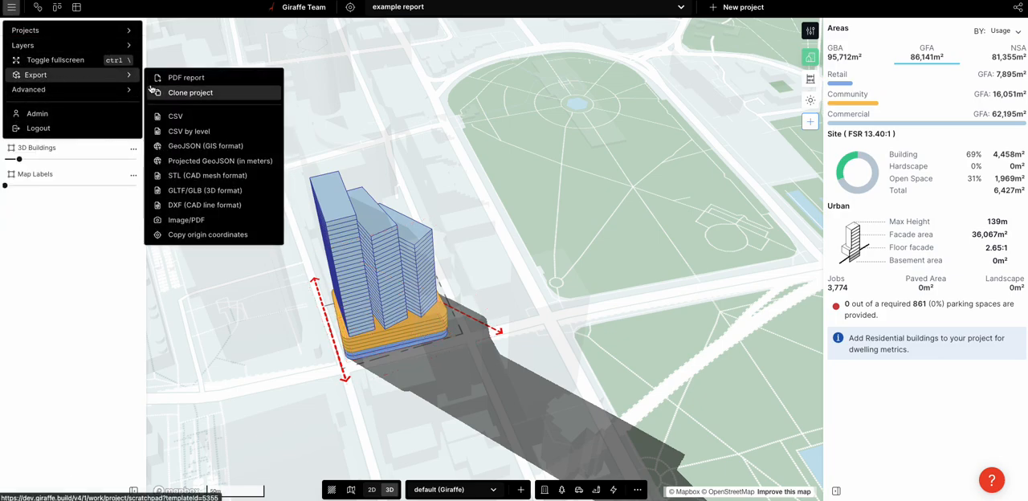
mouse_move(205, 146)
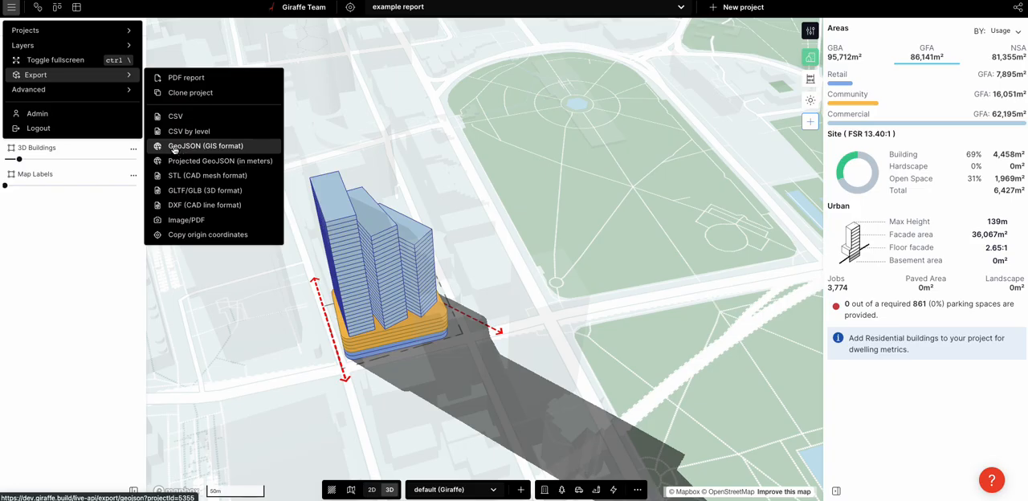
click(204, 145)
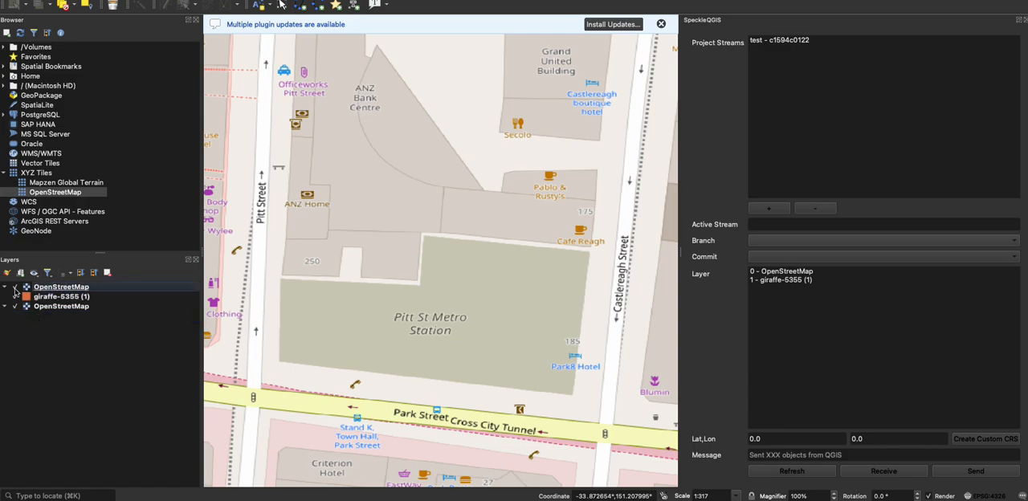
Step: Zoom out to locate the giraffe-5355 footprints beside Pitt Street near Park Street
scroll(down, 3)
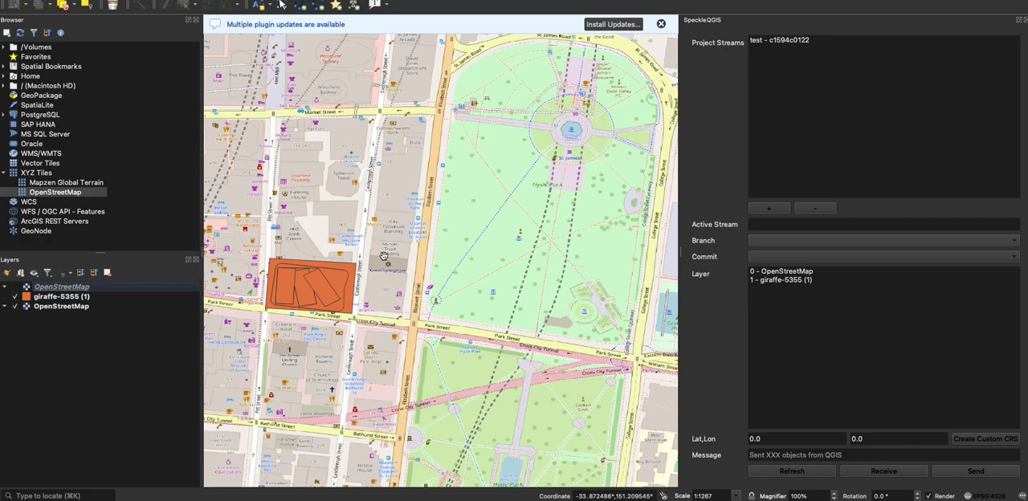
Step: Set the giraffe layer's symbology to Categorized on the usage field and classify
double_click(61, 296)
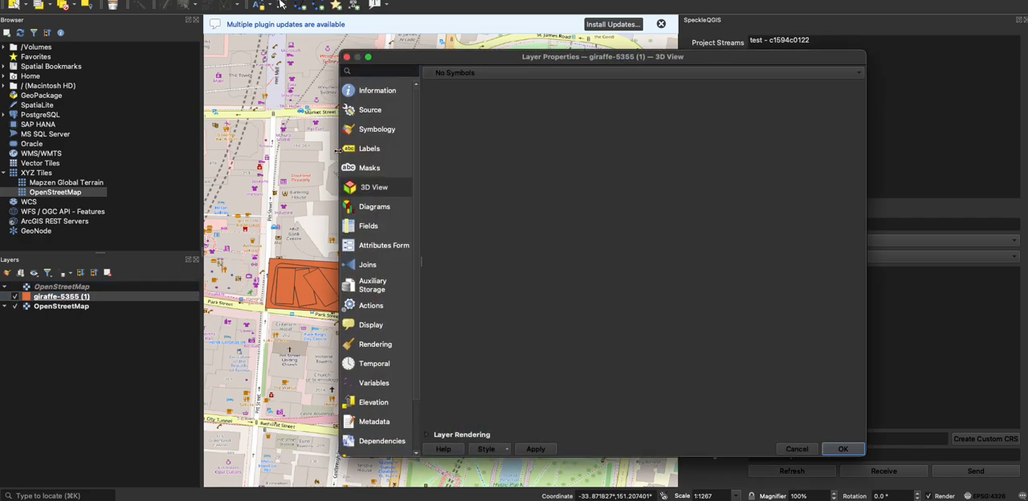
click(377, 128)
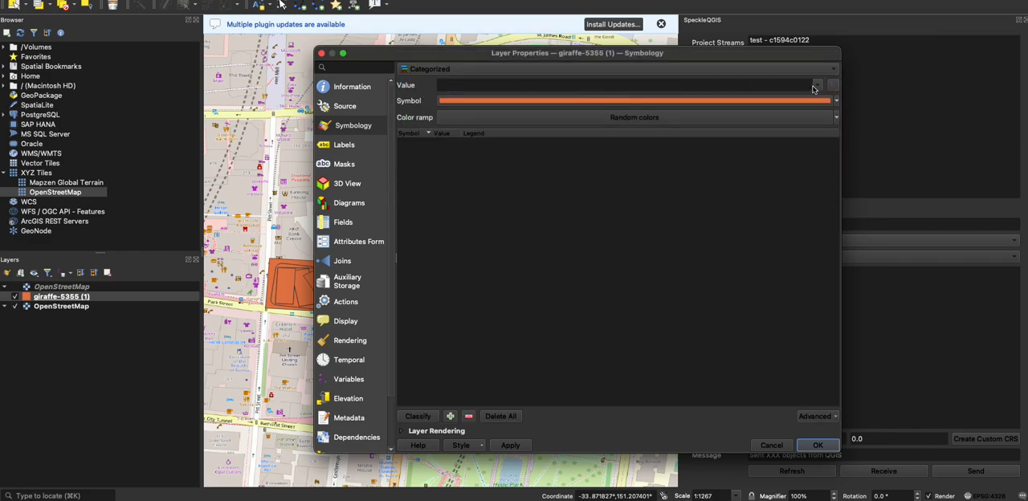
click(815, 84)
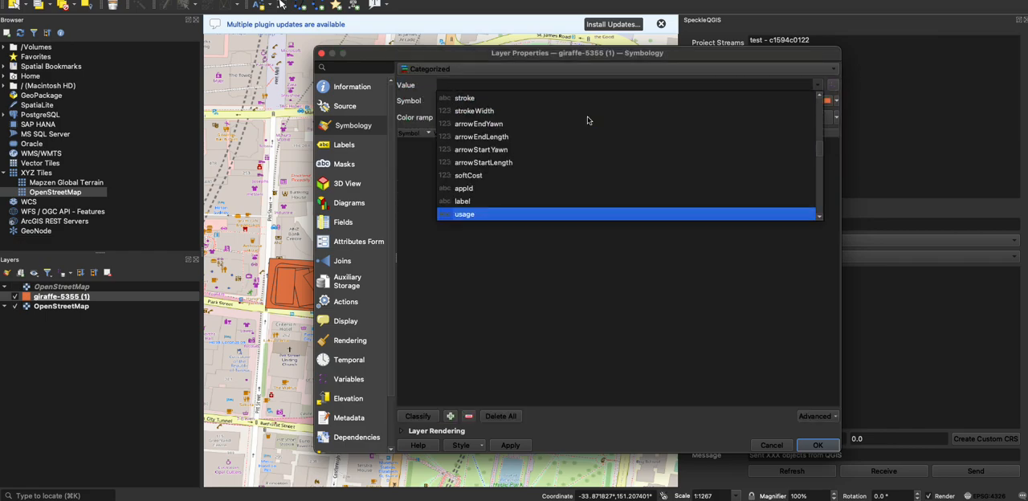
click(464, 214)
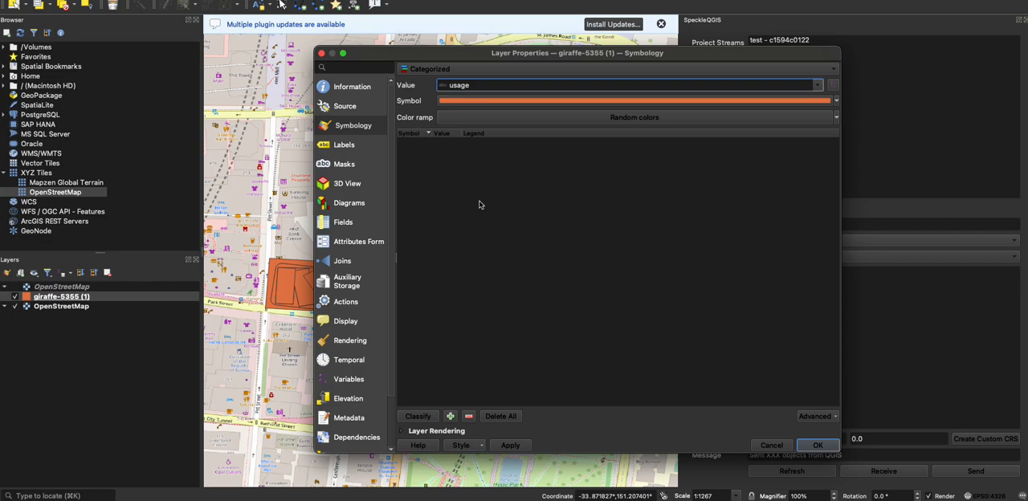
click(418, 416)
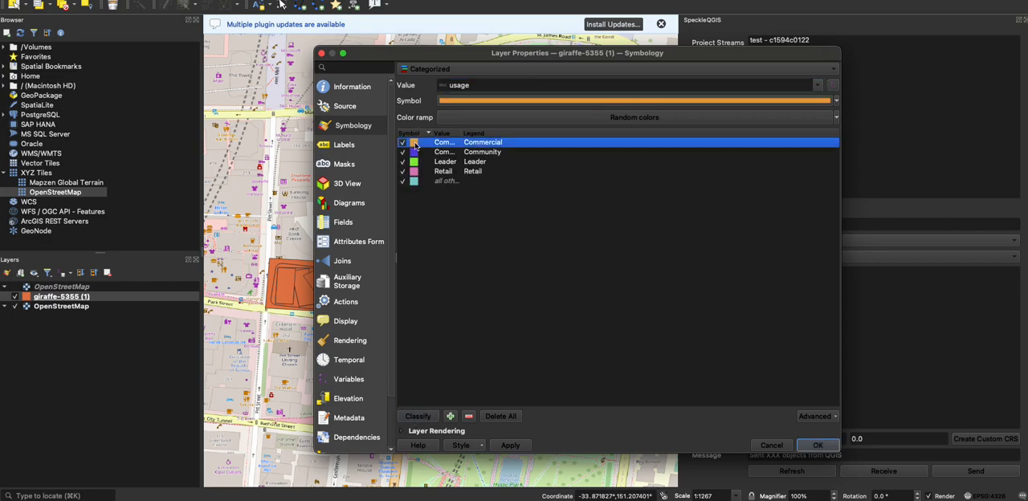
Step: Colour Commercial light blue, Community orange and Retail blue, then apply the styling
double_click(414, 142)
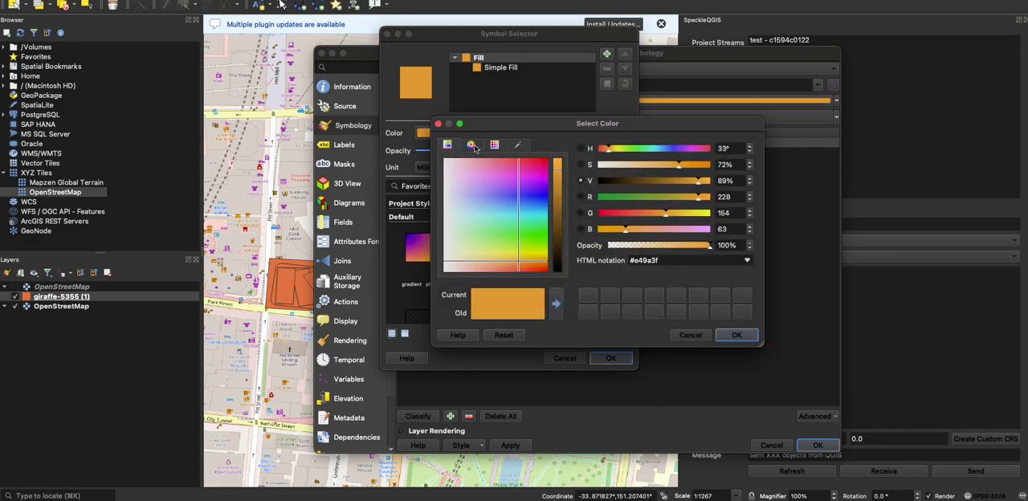
click(736, 335)
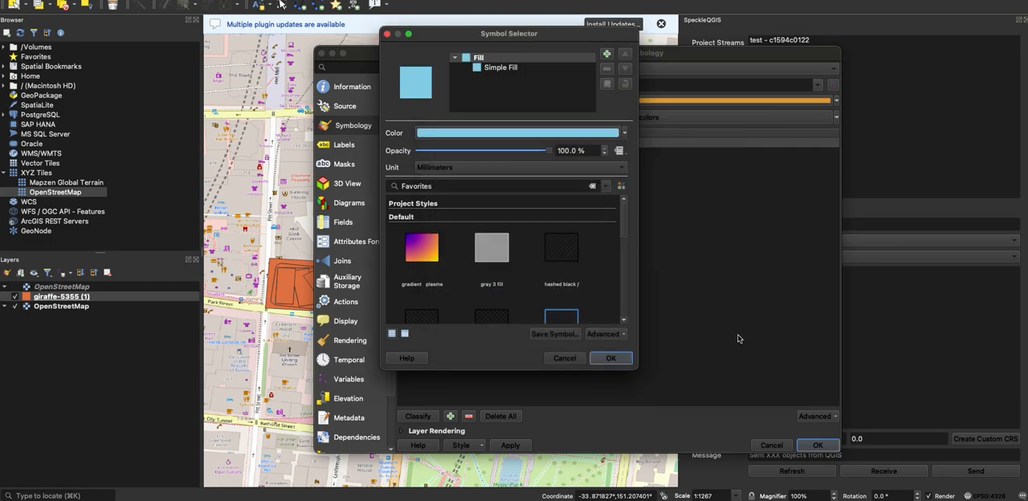
click(611, 358)
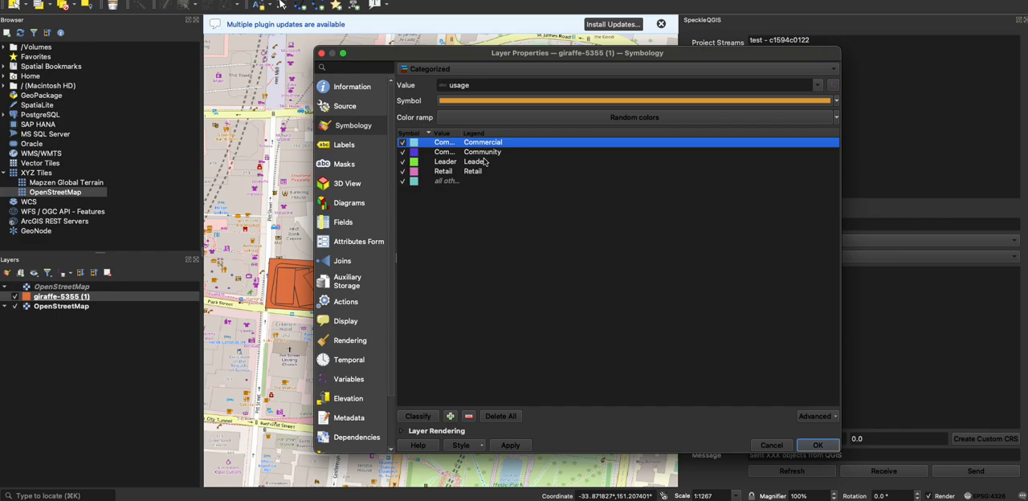
double_click(413, 142)
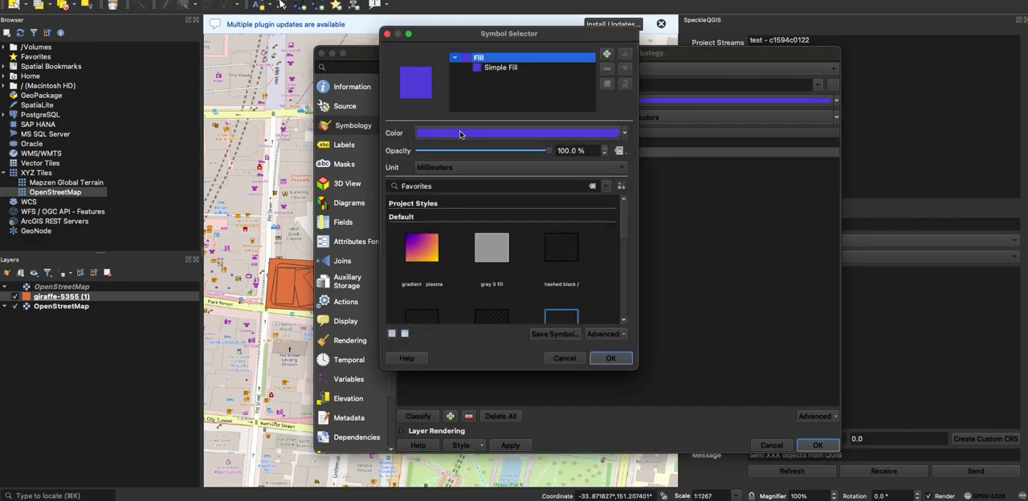
click(514, 133)
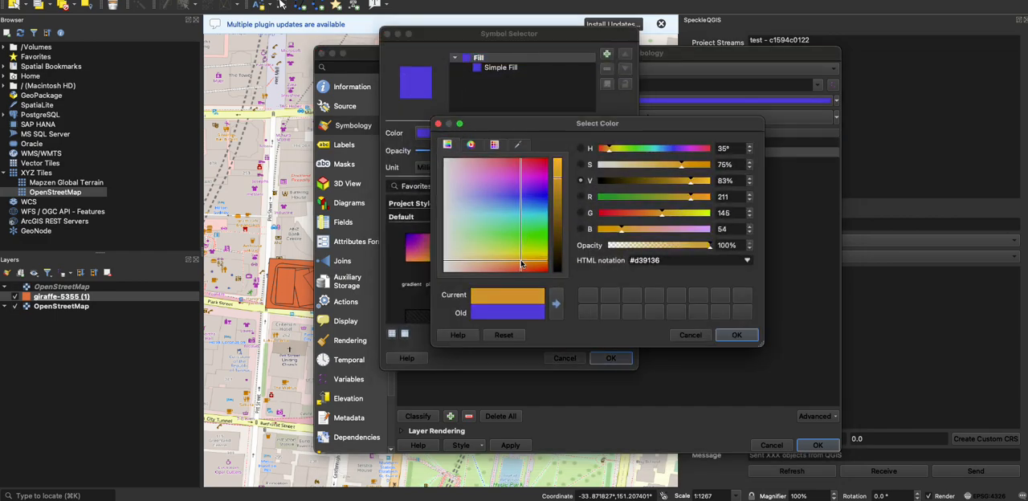
click(735, 335)
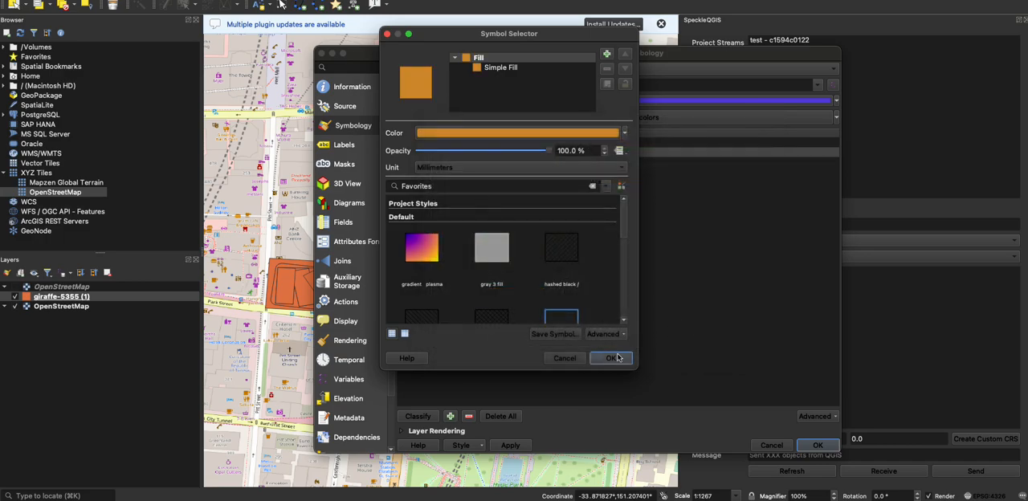
click(611, 357)
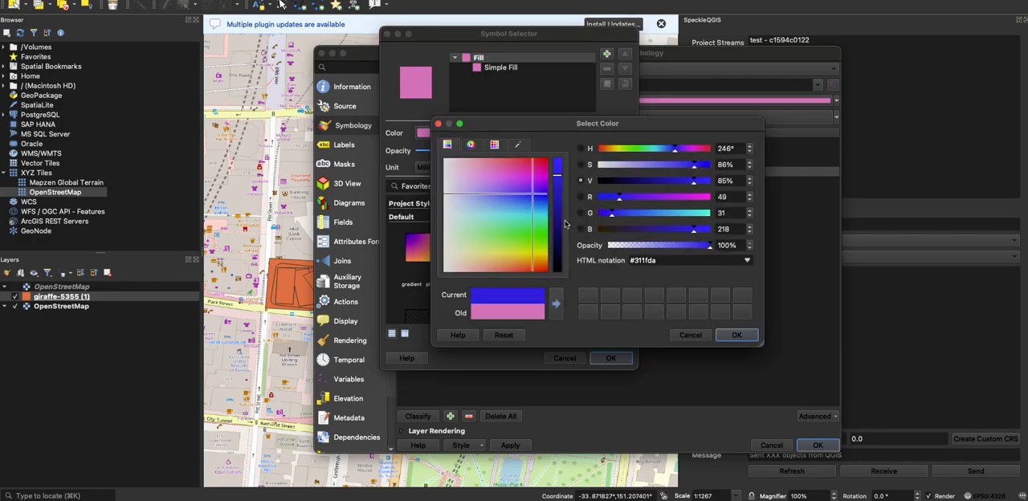
click(735, 335)
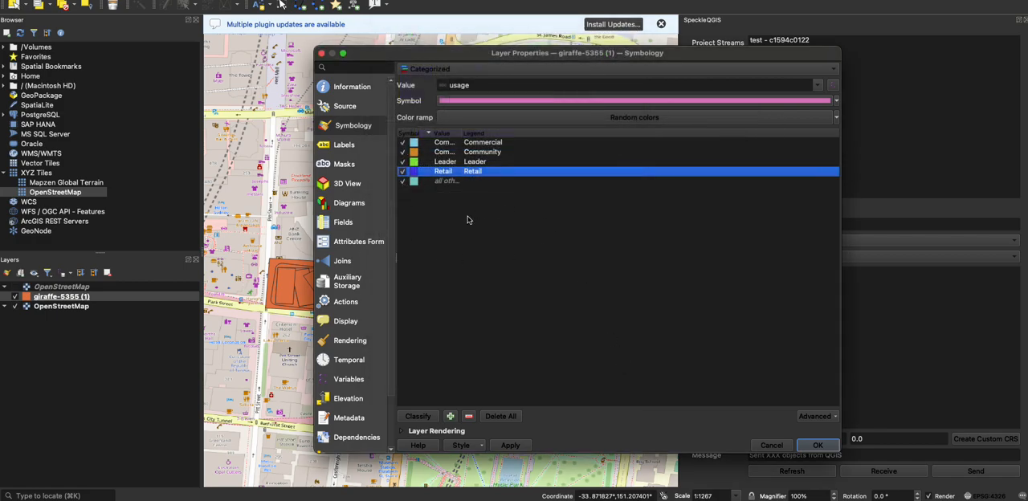
click(816, 445)
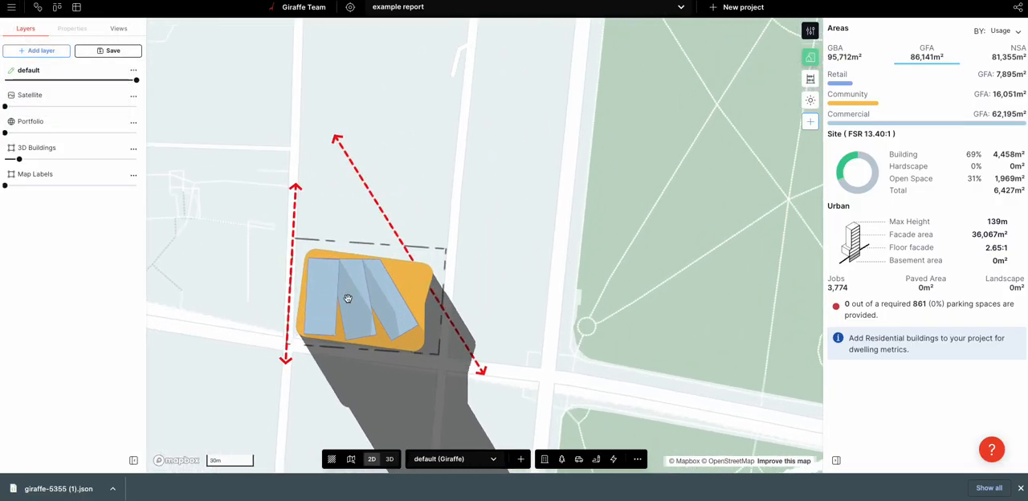
mouse_move(402, 298)
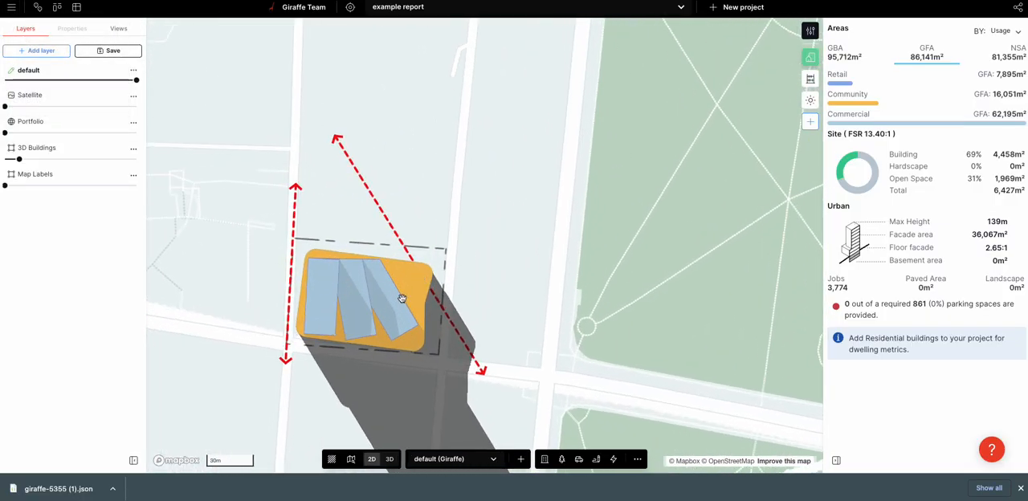
Step: Pan the view to reframe the massing footprints
drag(402, 298, 524, 252)
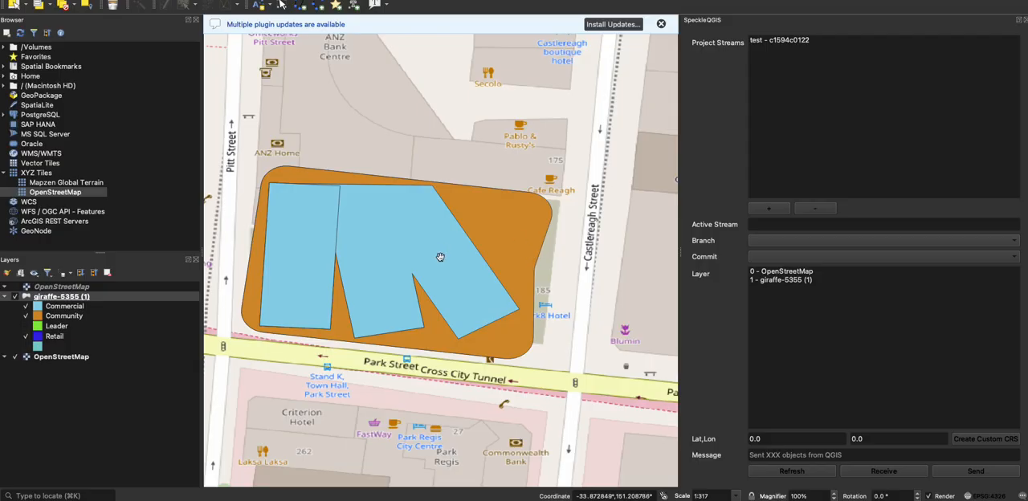
Step: Zoom out to show the usage-coloured footprints among the streets beside Hyde Park
scroll(down, 3)
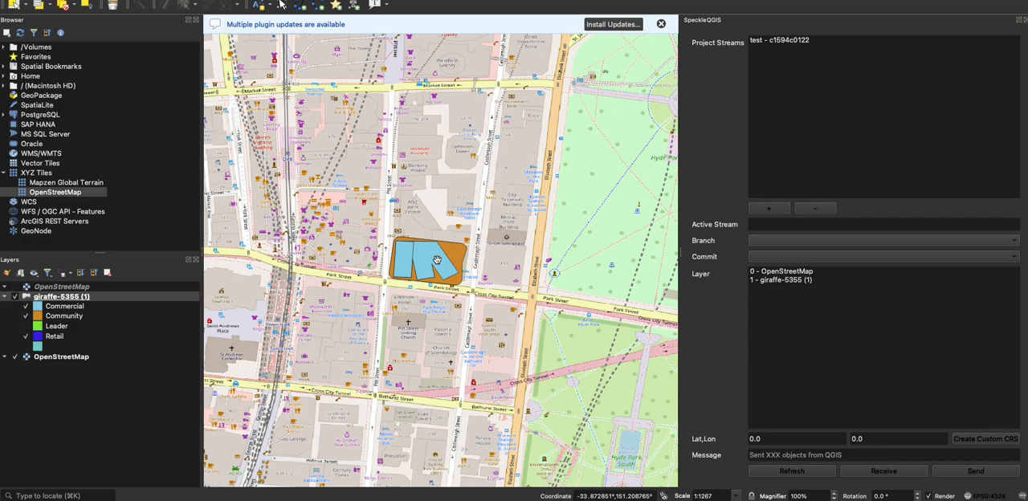
mouse_move(432, 257)
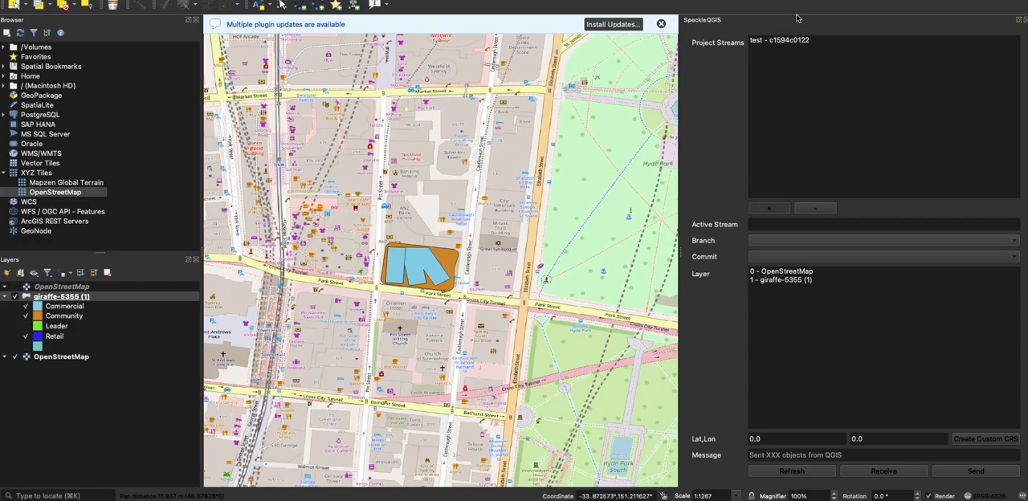
Step: Search Speckle streams and add stream test - a93d080b6e to the QGIS project
click(767, 208)
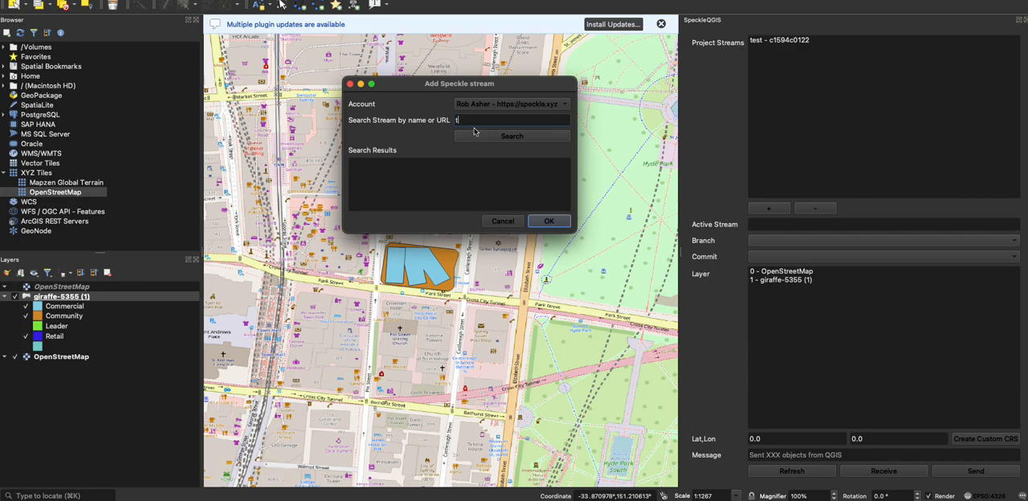
click(512, 136)
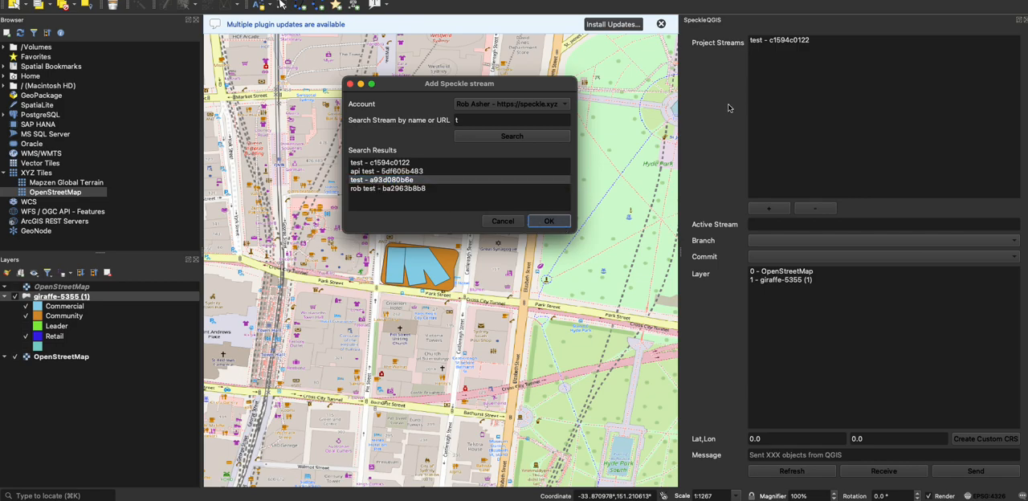
click(548, 220)
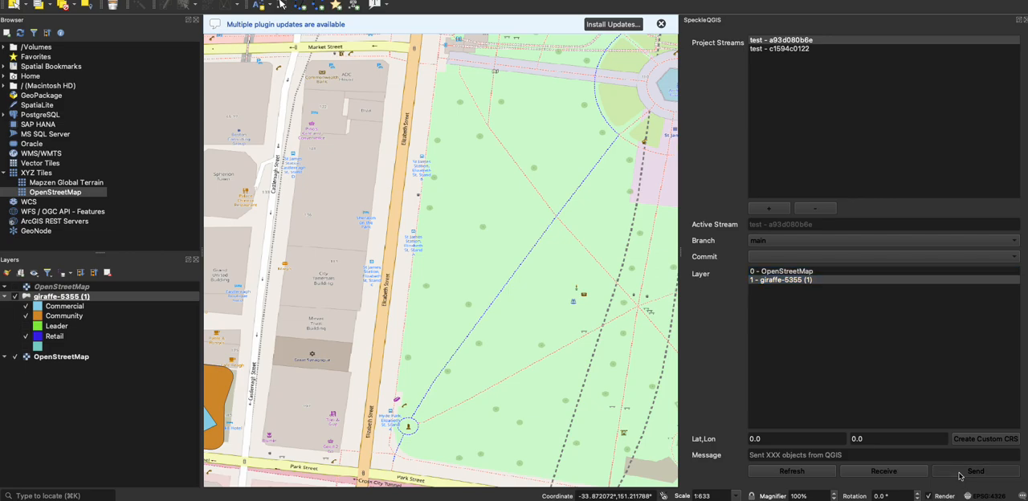
mouse_move(525, 330)
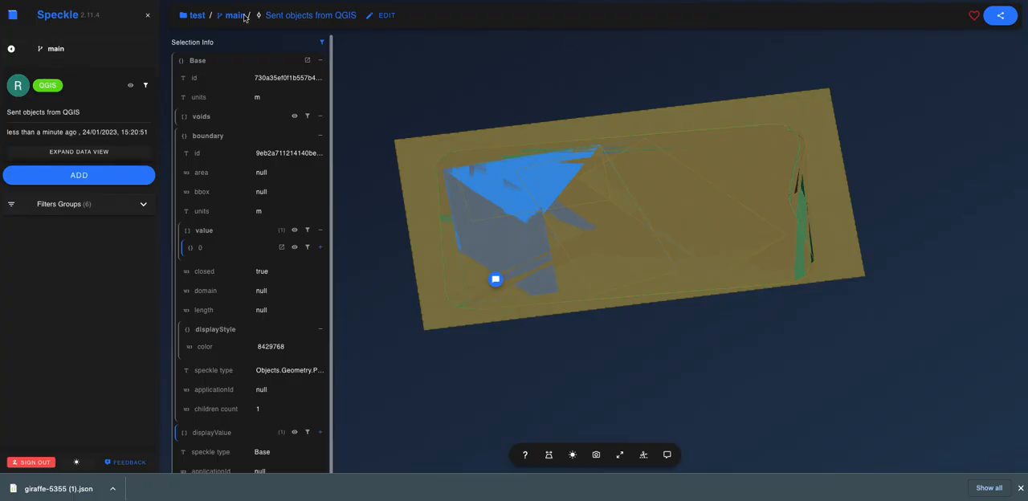
Step: Go to Streams and open the test stream updated less than a minute ago
click(57, 14)
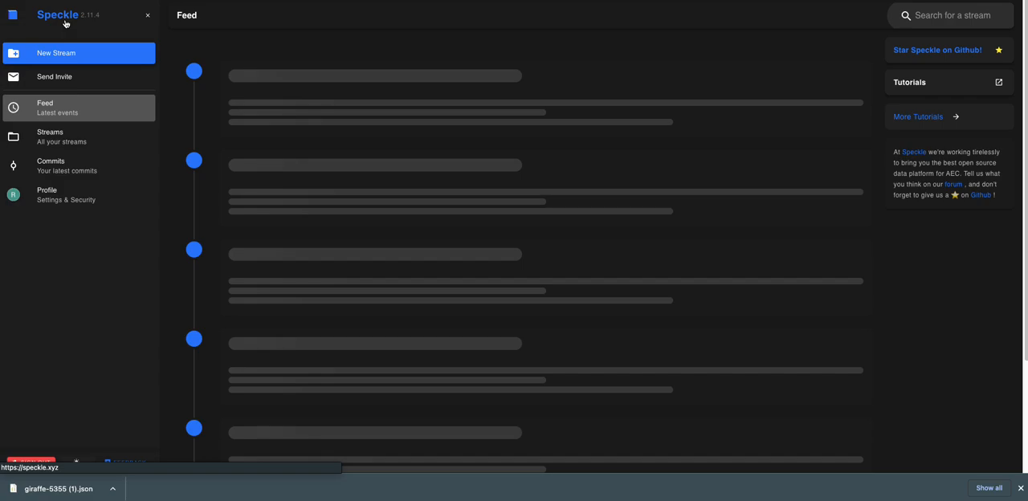
click(56, 53)
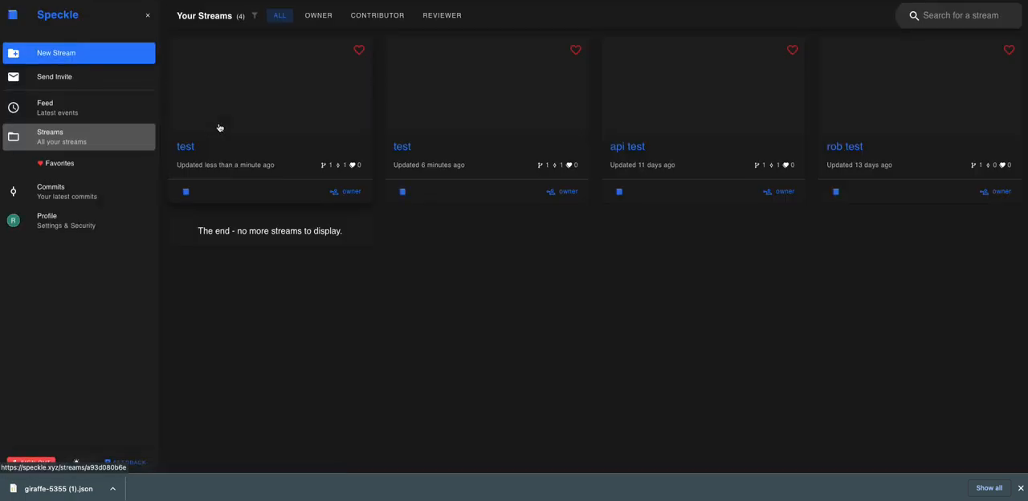
click(185, 147)
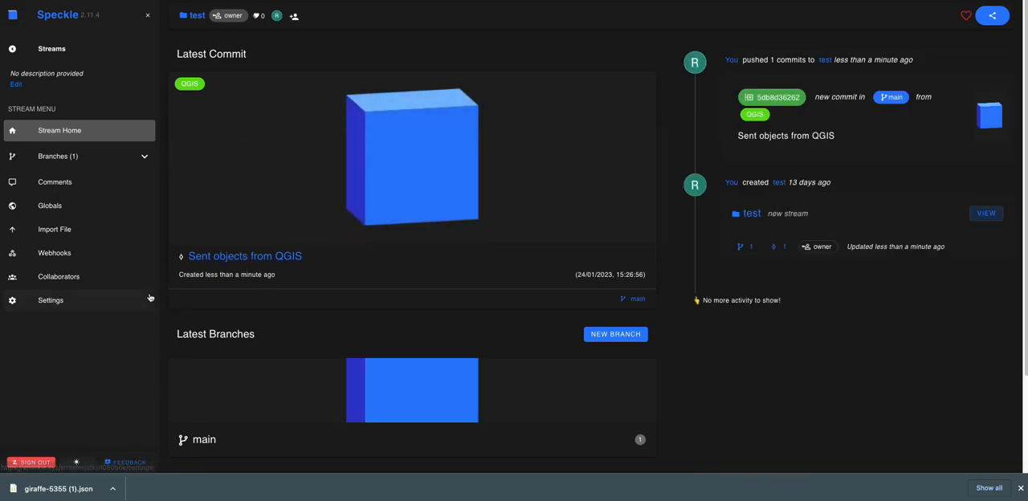
Step: Open the 'Sent objects from QGIS' commit in 3D, toggle perspective/ortho, and orbit the blocks
click(245, 256)
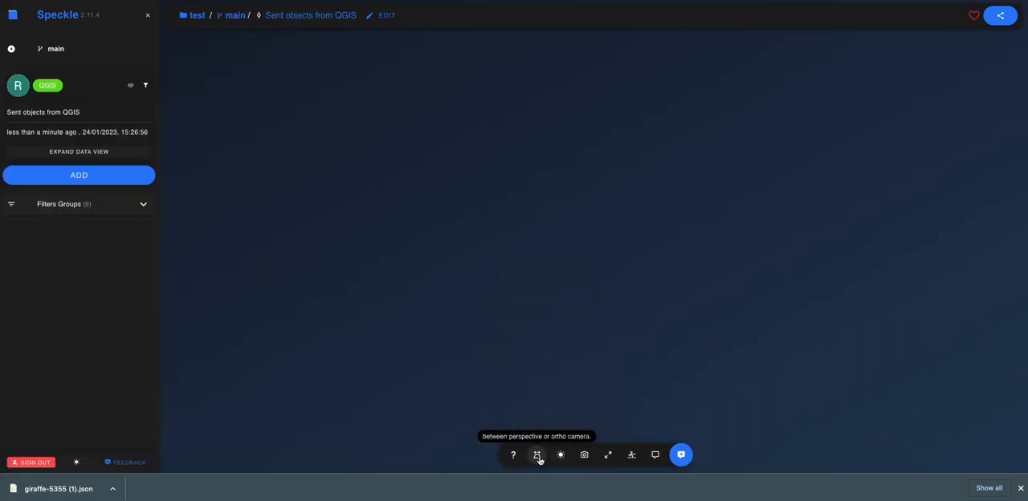
click(559, 455)
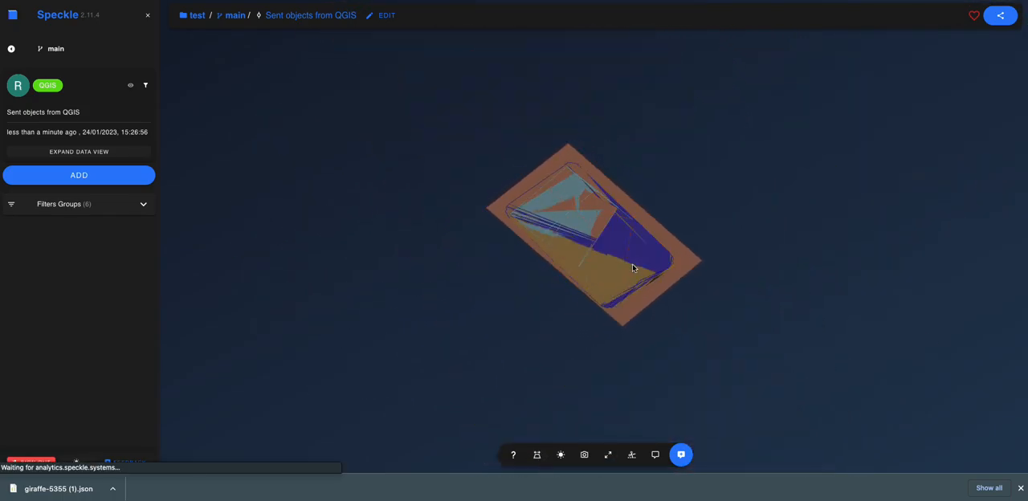
drag(632, 268, 598, 248)
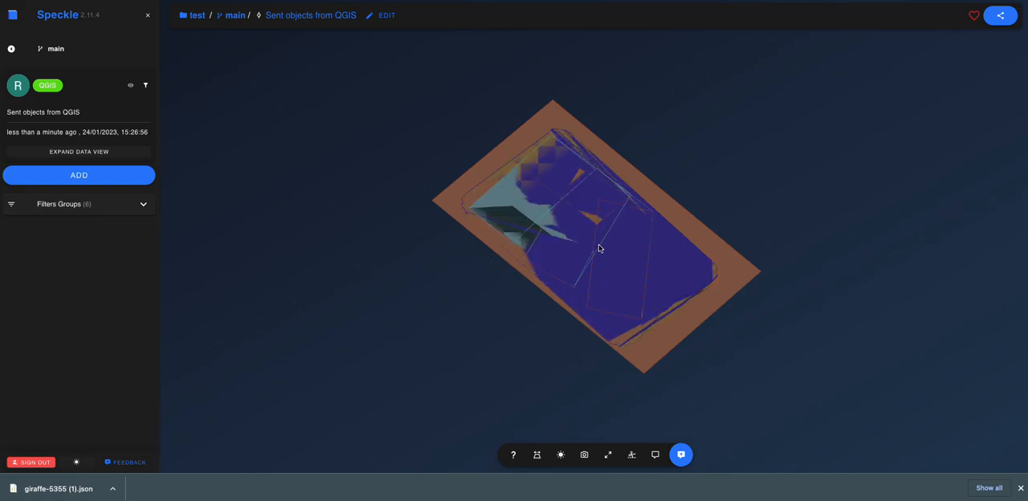
mouse_move(608, 248)
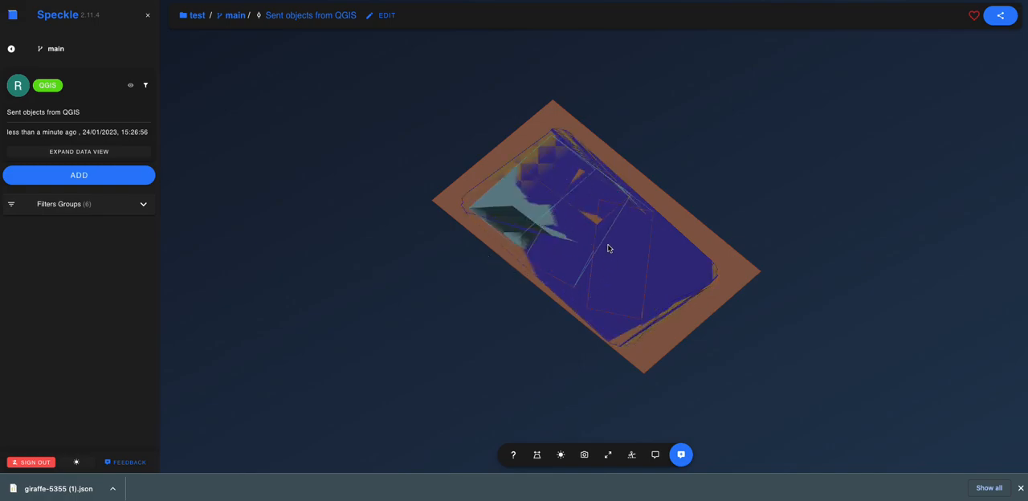
mouse_move(608, 264)
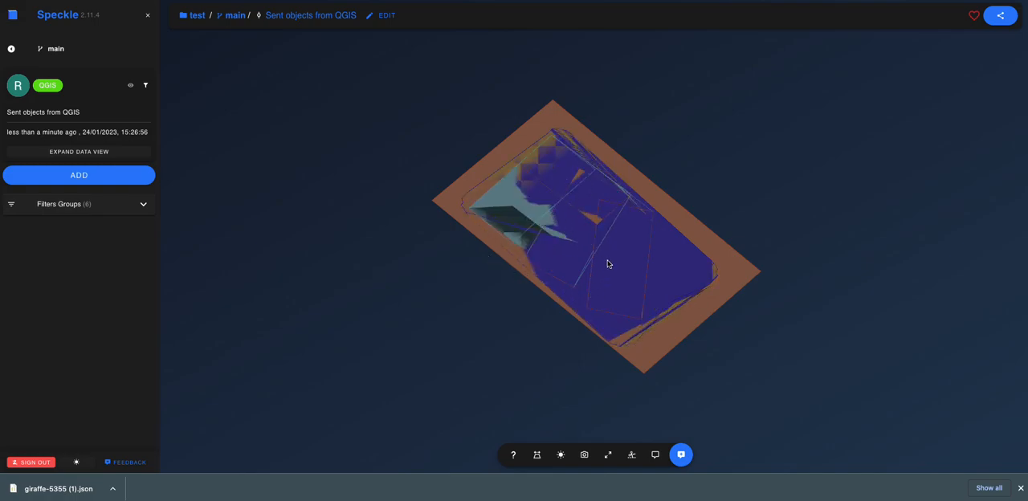
drag(607, 265, 592, 266)
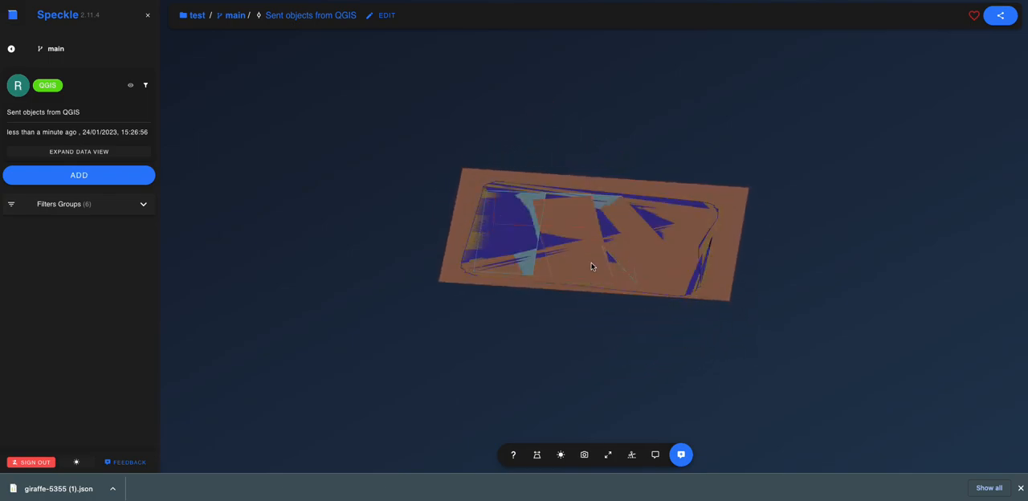
mouse_move(515, 267)
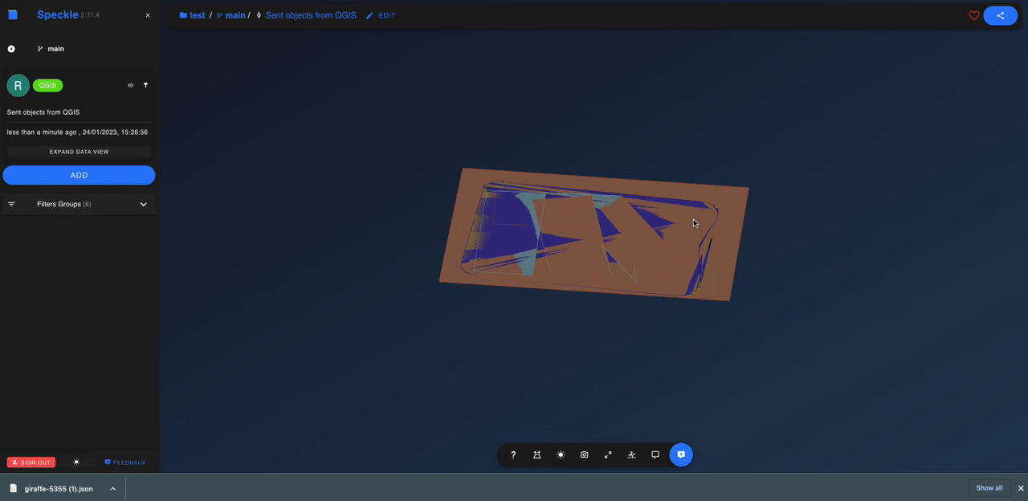
drag(694, 223, 584, 241)
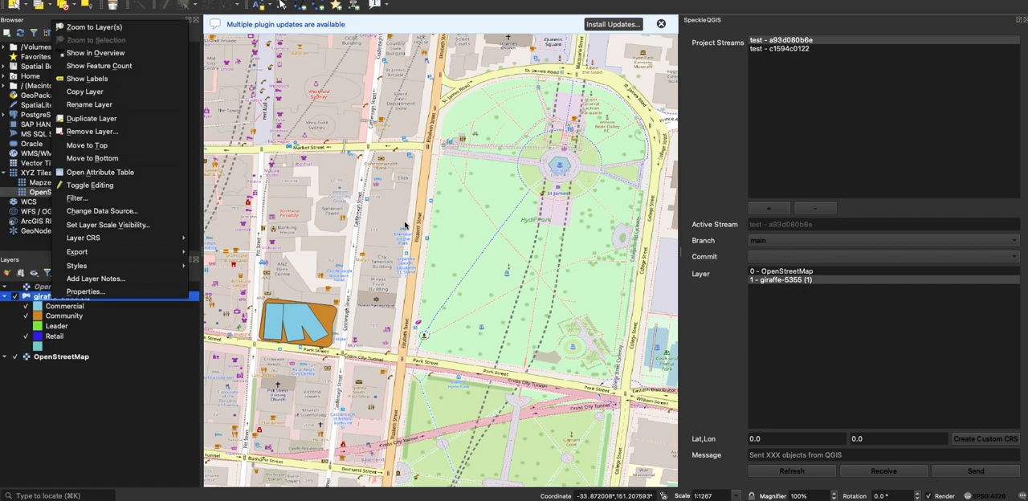
Step: Browse the giraffe-5355 (1) attribute table's height, rent, floorToFloor and level columns, then close it
click(99, 171)
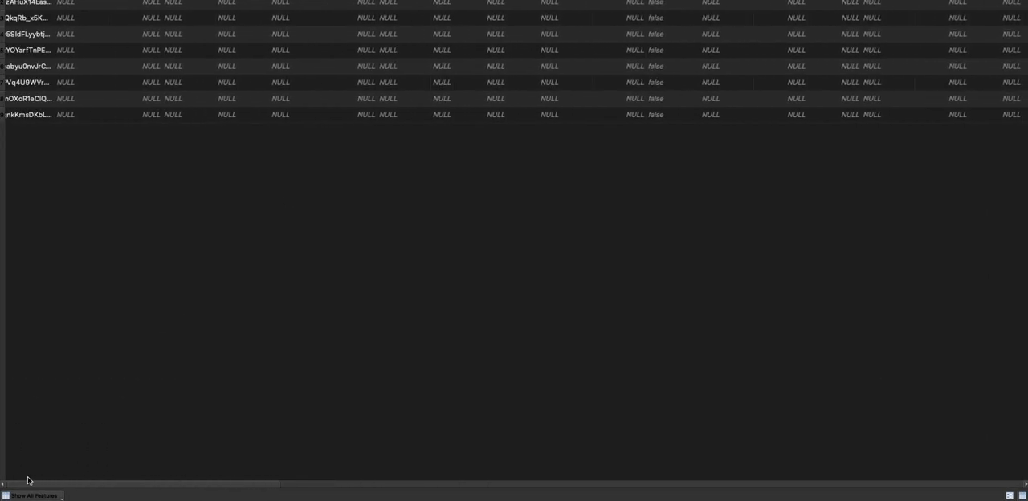
scroll(right, 3)
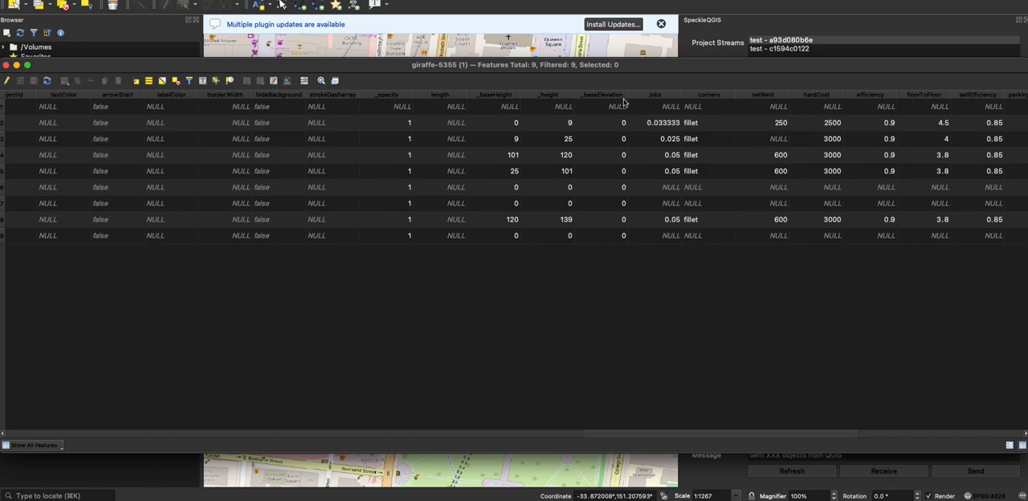
mouse_move(562, 201)
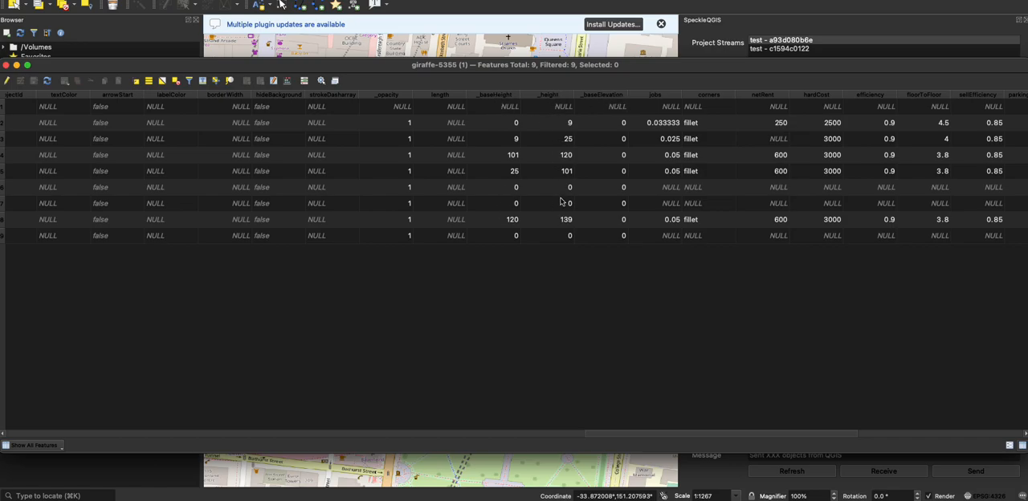
mouse_move(480, 123)
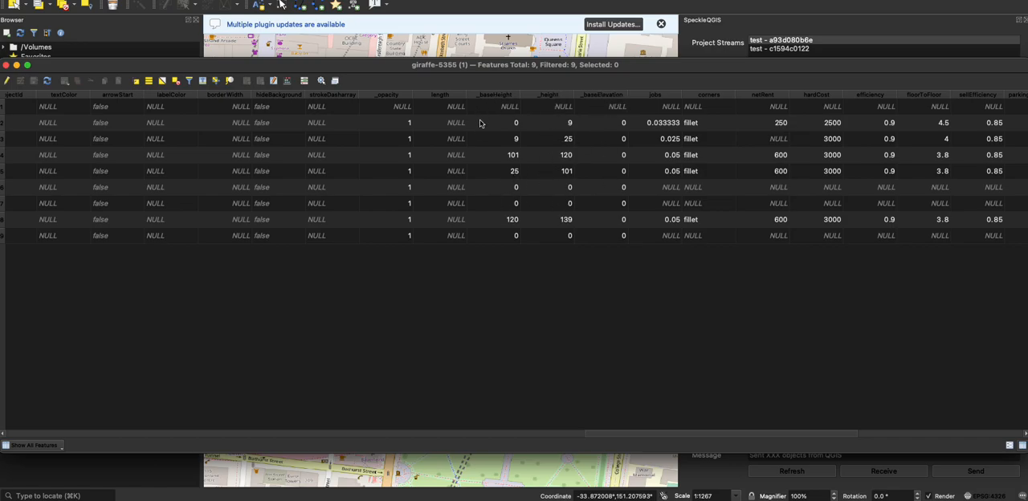
mouse_move(501, 192)
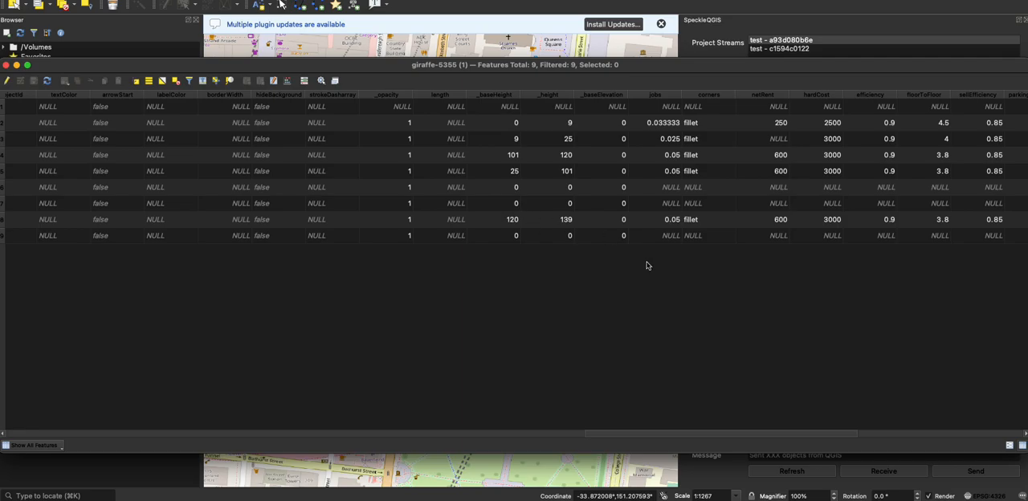
mouse_move(646, 431)
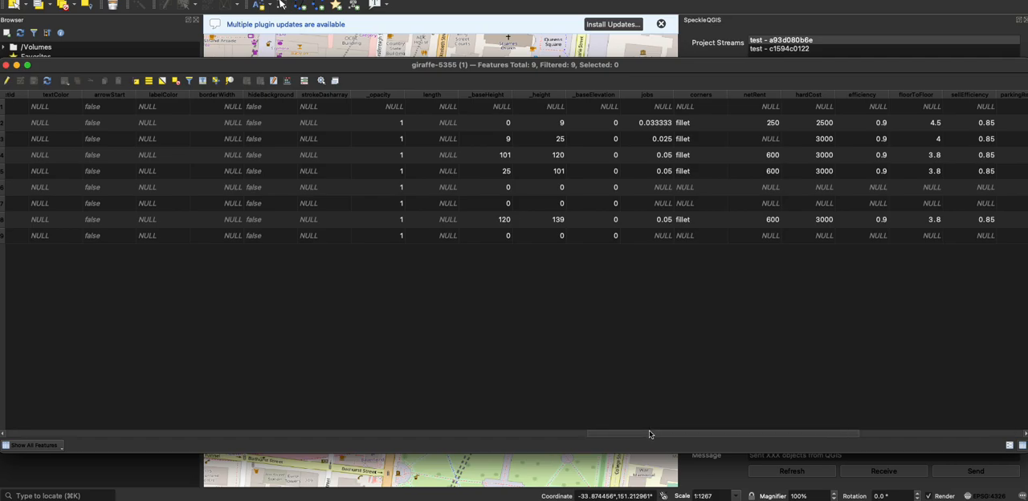
scroll(right, 3)
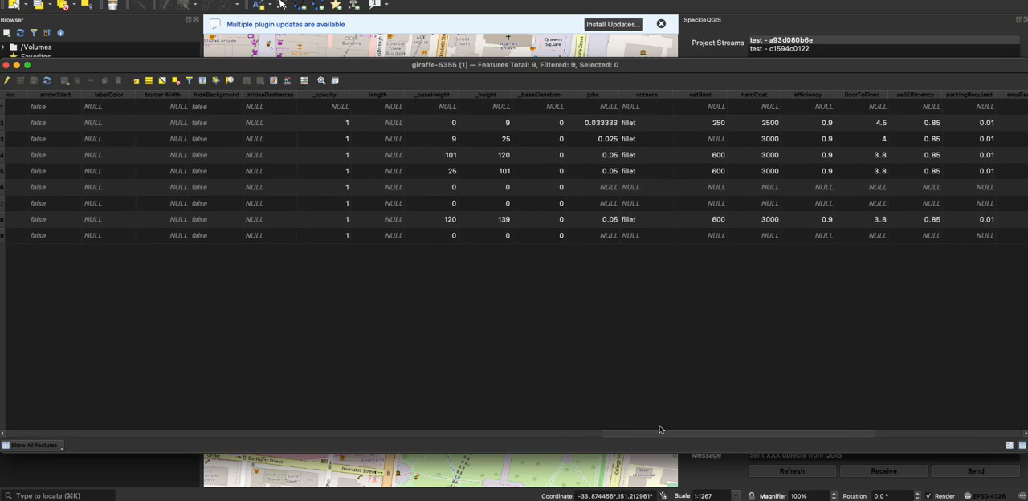
scroll(right, 3)
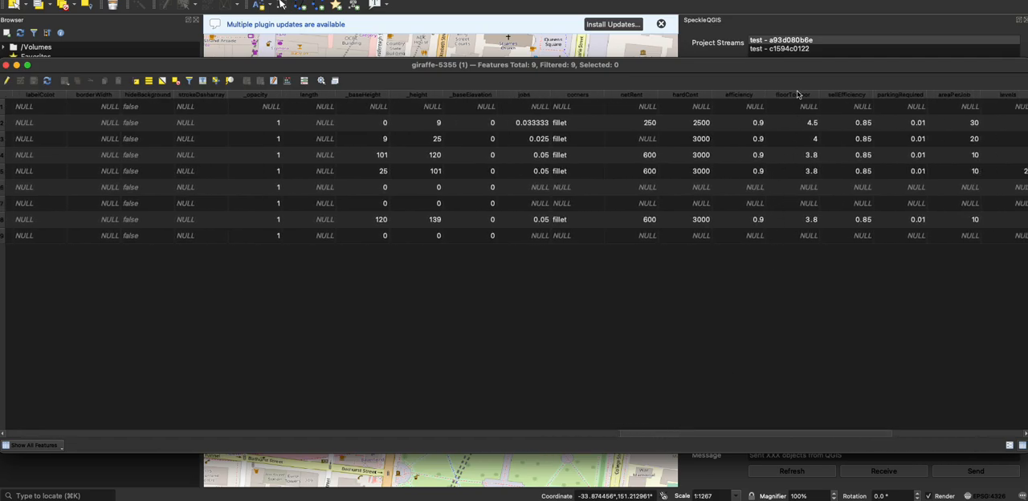
click(791, 203)
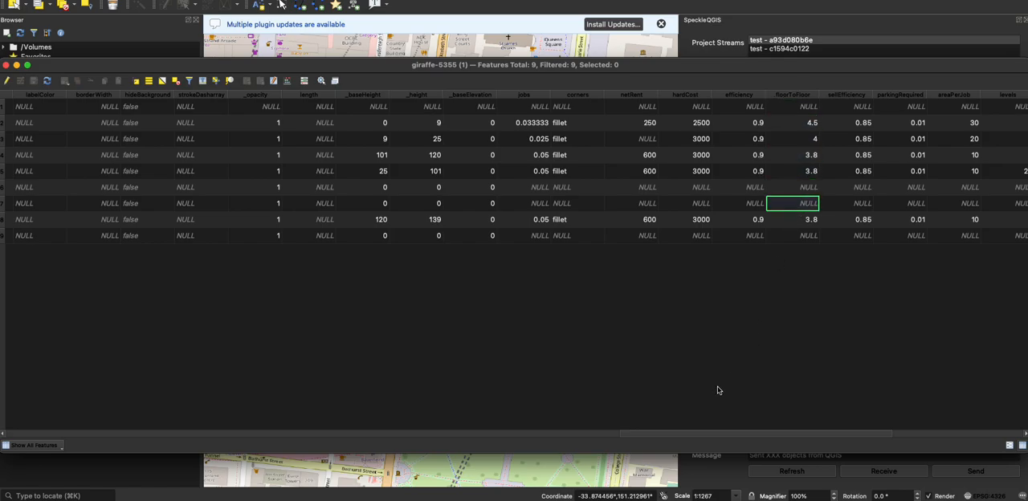
scroll(right, 3)
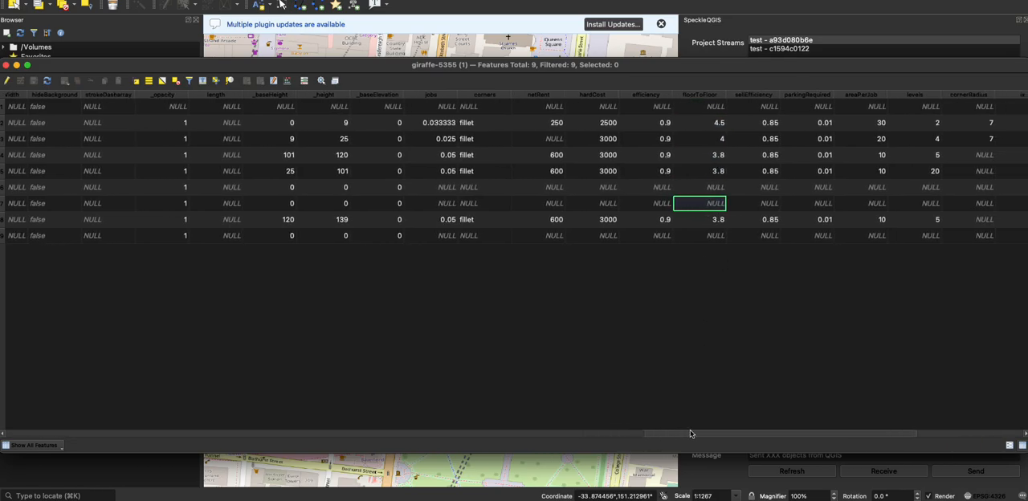
click(914, 203)
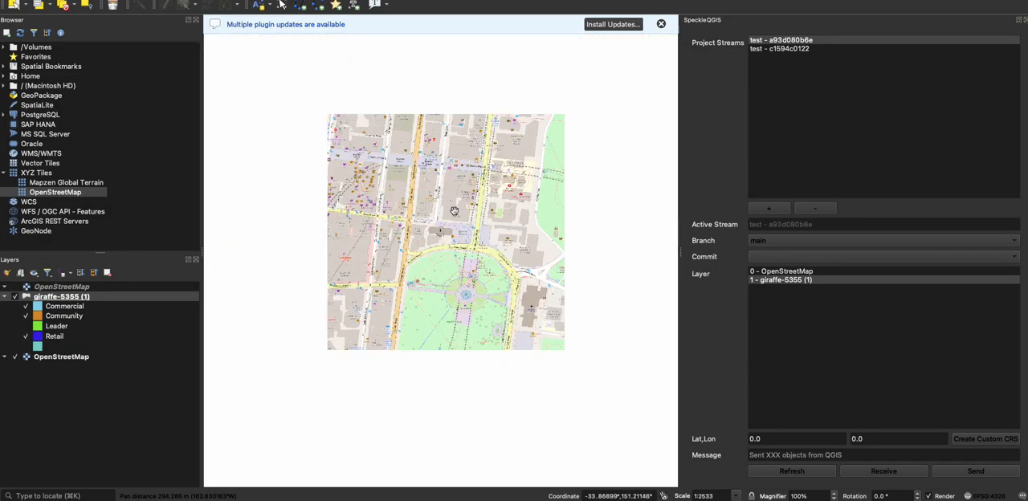
scroll(up, 3)
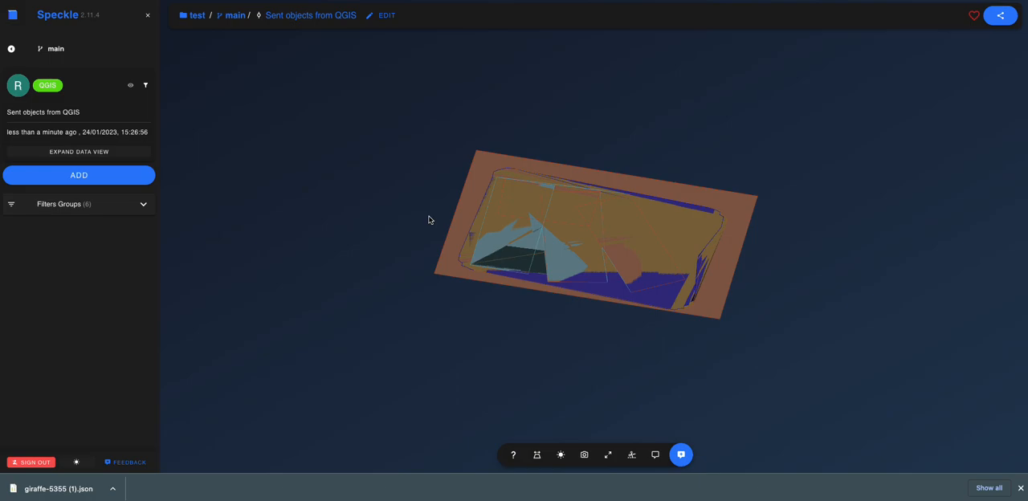
mouse_move(594, 263)
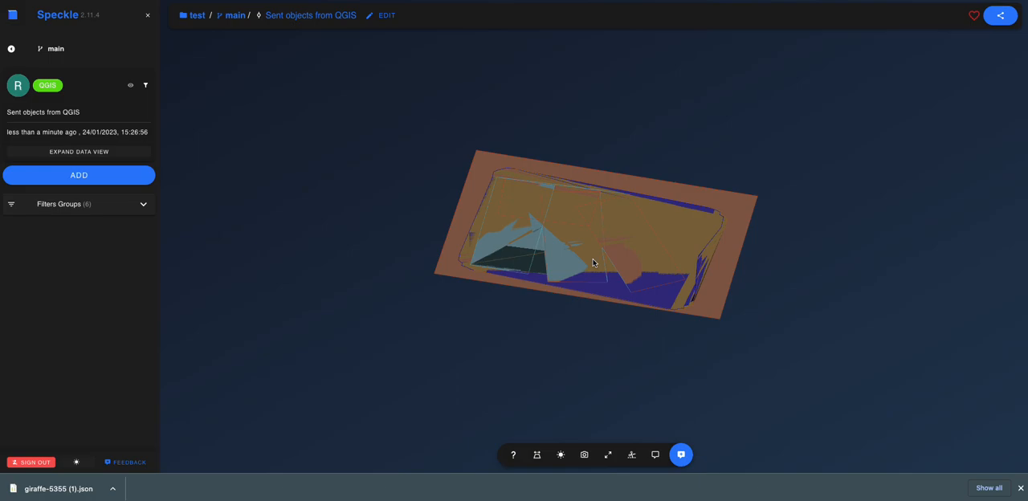